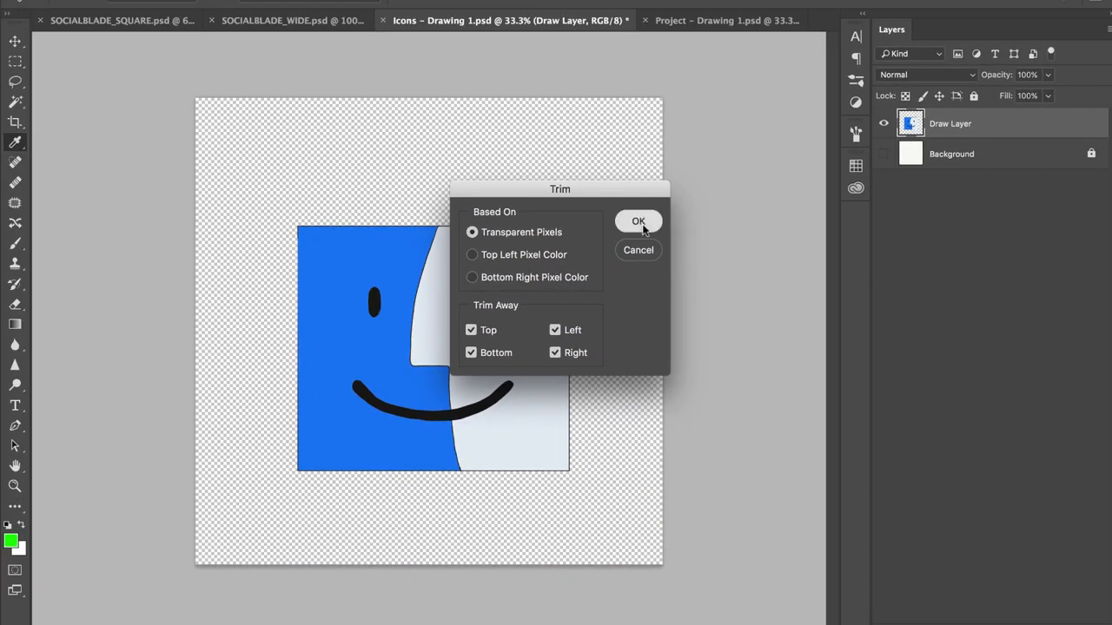
- Trim transparent pixels from all sides of the face icon and head to File for exporting
left_click(638, 221)
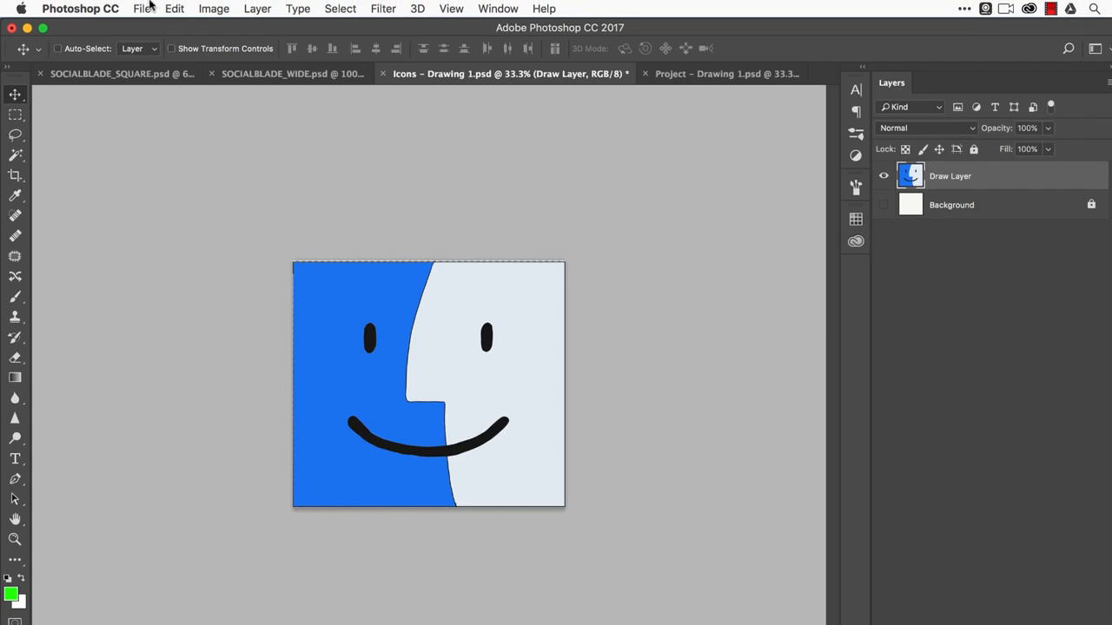
left_click(143, 9)
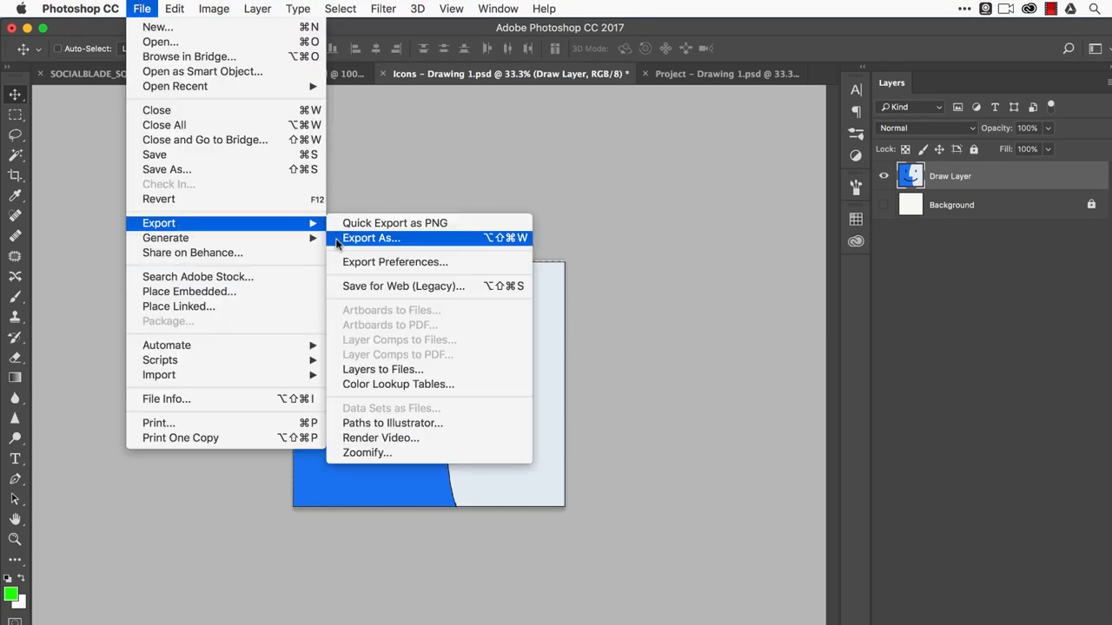